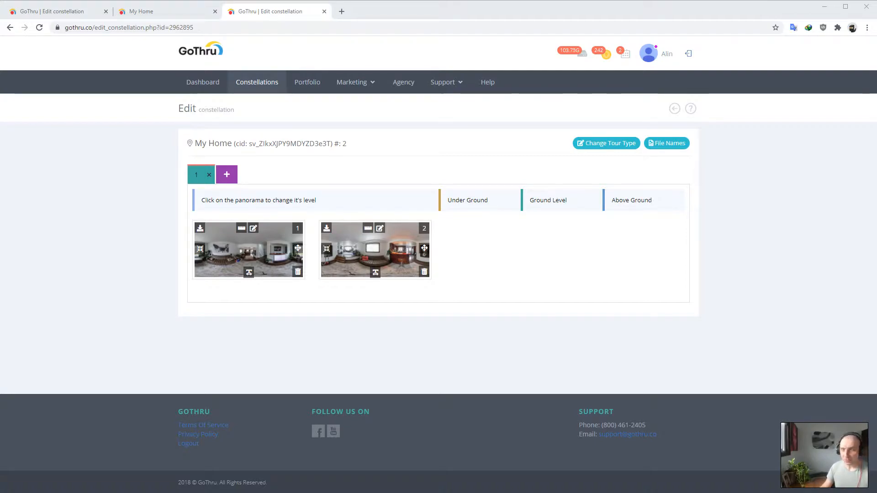
pyautogui.moveTo(690, 162)
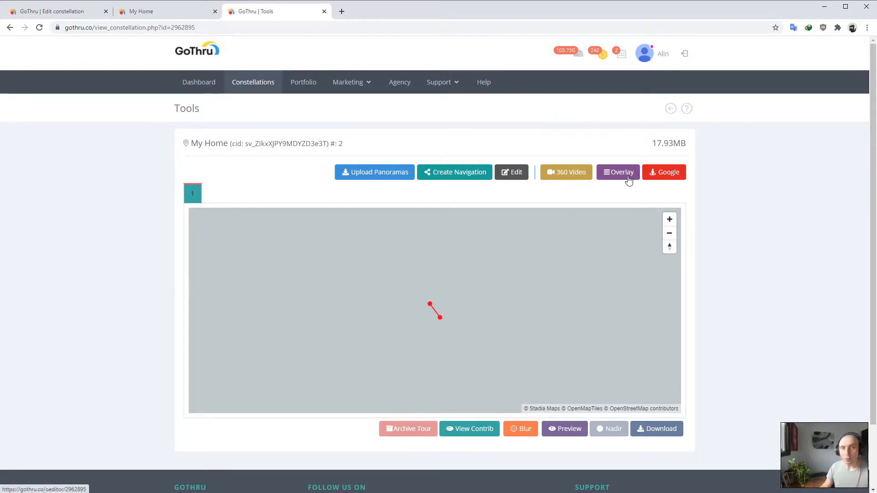
pyautogui.moveTo(598, 352)
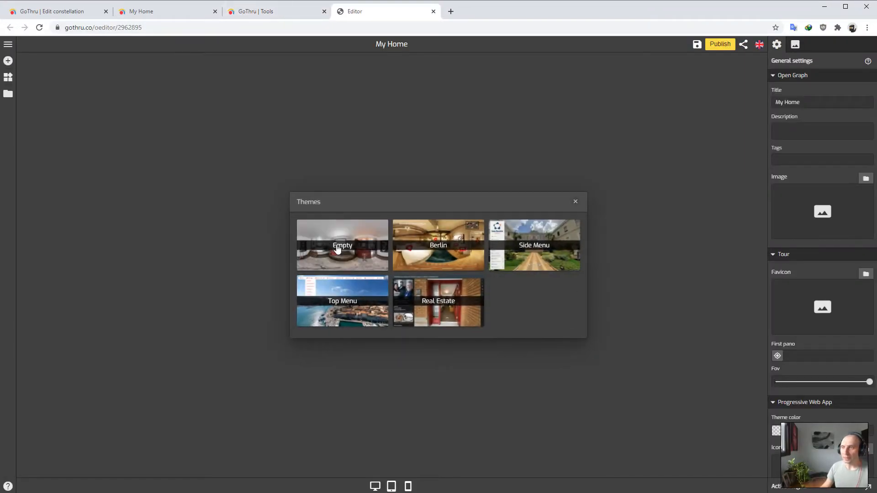
# Apply the Empty theme, add the Control bar plugin, and capture a panorama still.
pyautogui.click(341, 245)
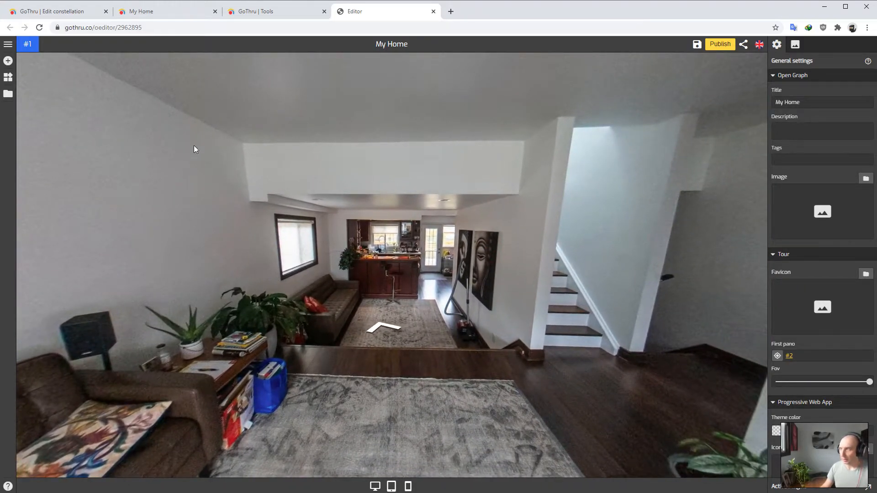
pyautogui.click(8, 77)
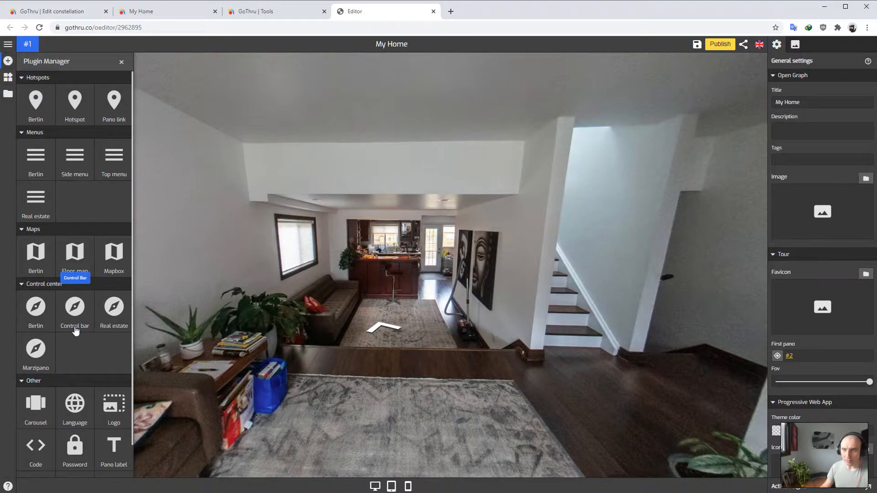
pyautogui.click(74, 308)
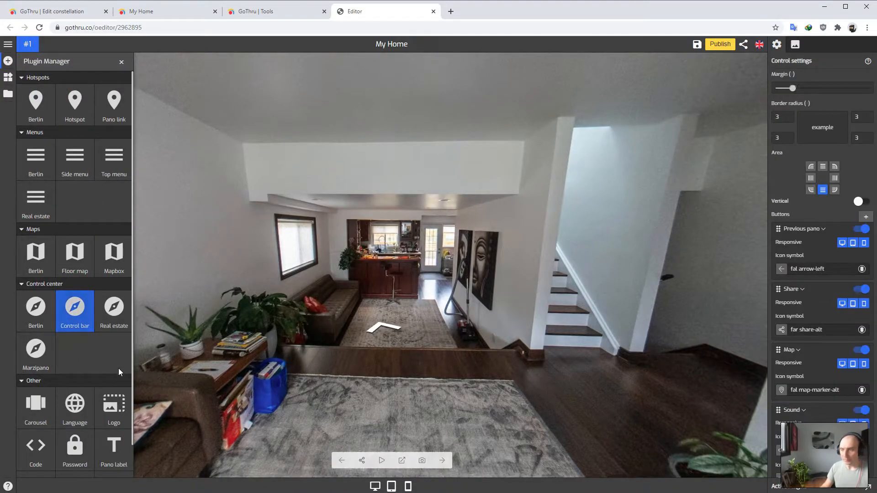
pyautogui.click(122, 61)
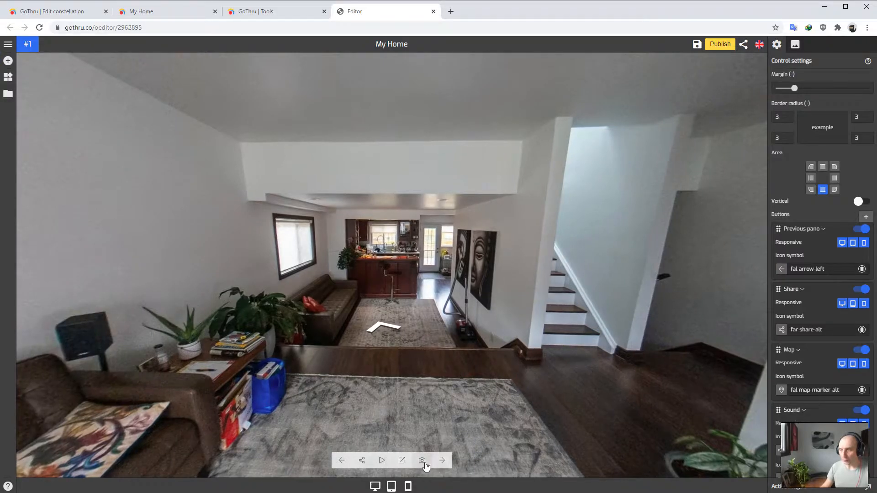
pyautogui.click(442, 460)
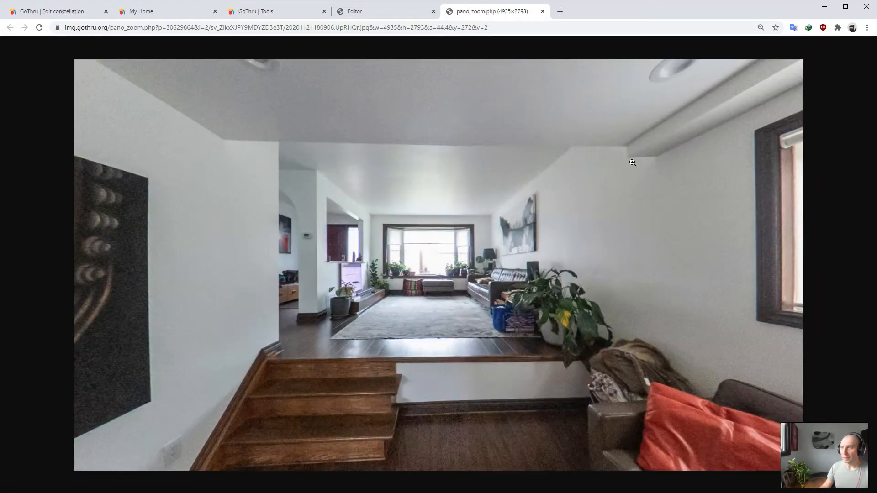
pyautogui.moveTo(397, 36)
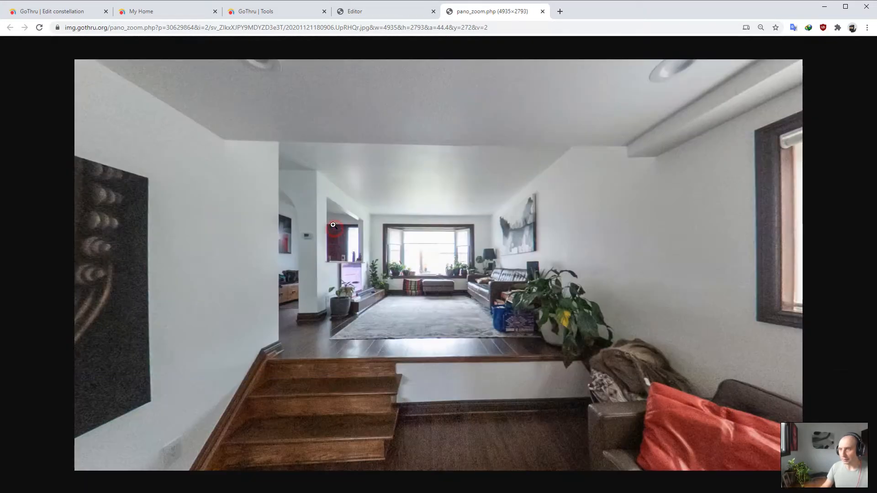
pyautogui.moveTo(338, 216)
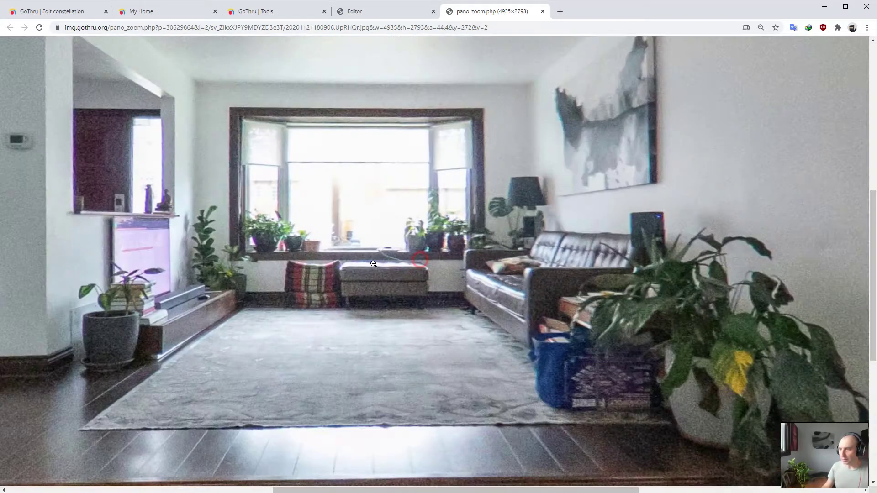
# Fit the pano_zoom still to size, then capture another panorama view from the editor.
pyautogui.click(354, 11)
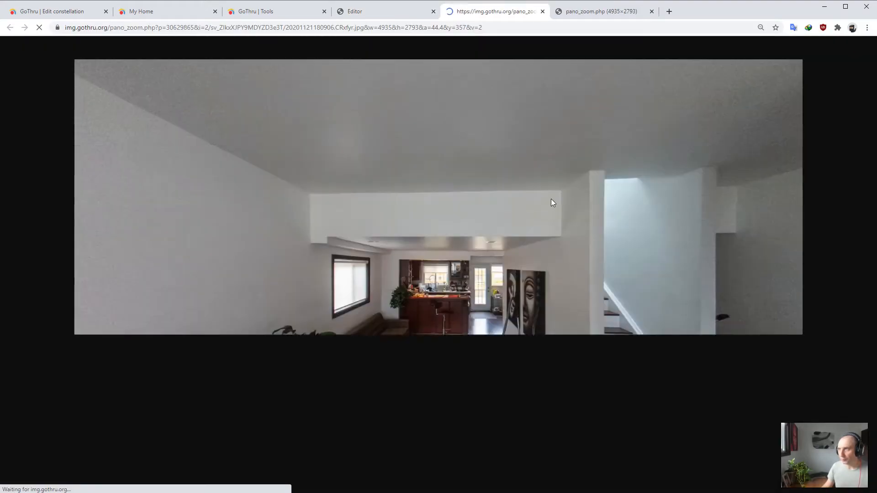
pyautogui.click(354, 11)
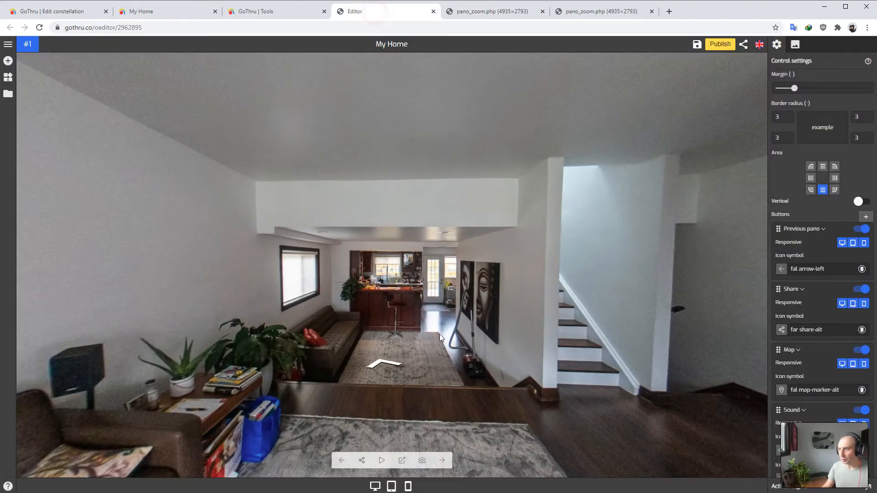
pyautogui.click(442, 461)
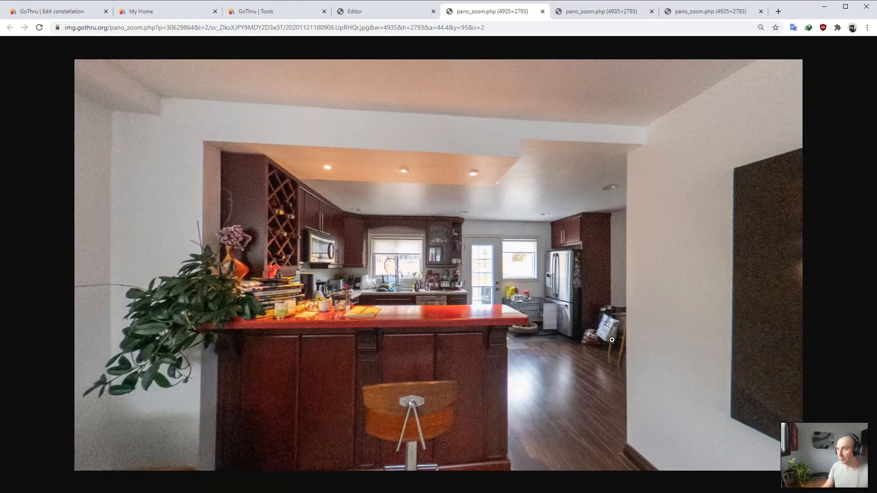
pyautogui.moveTo(601, 110)
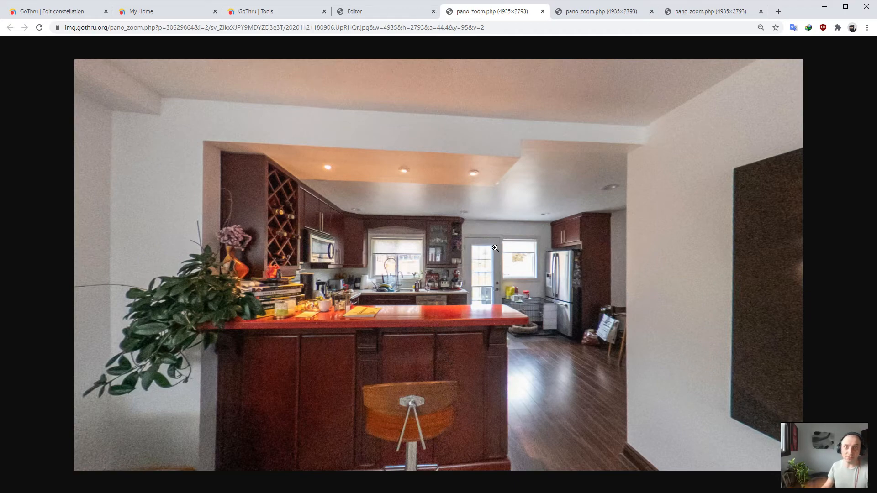
pyautogui.moveTo(506, 219)
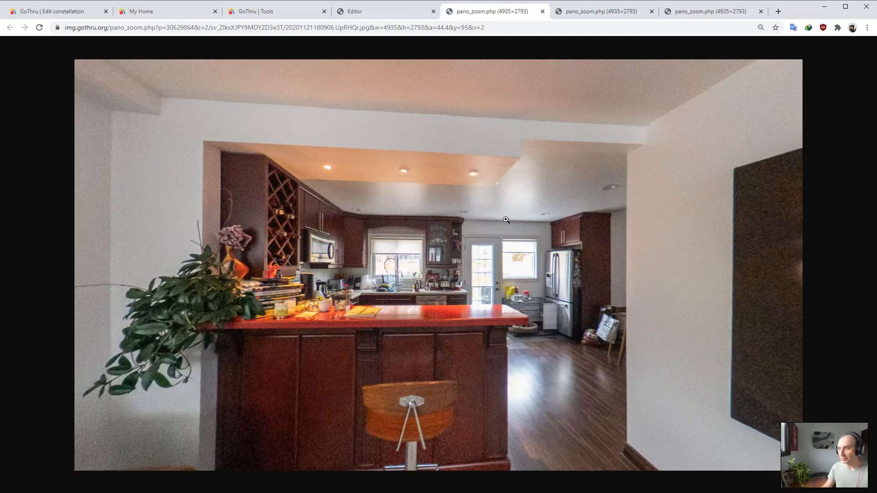
pyautogui.moveTo(488, 79)
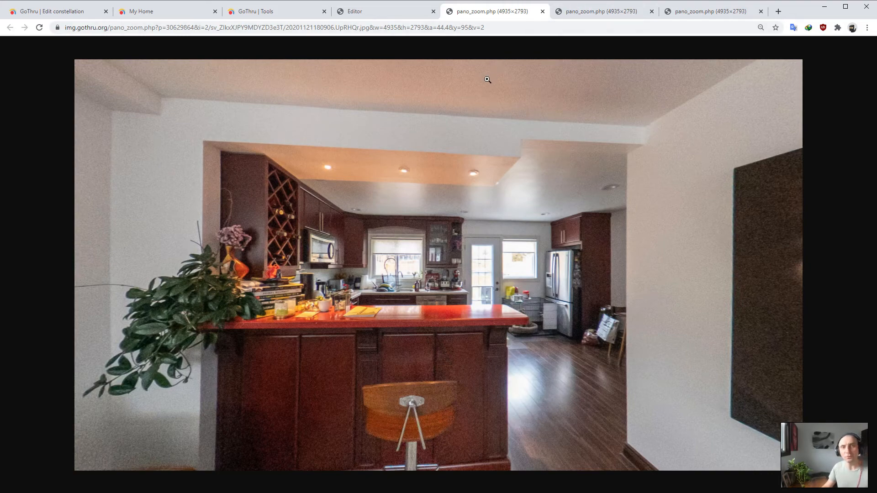
pyautogui.moveTo(352, 133)
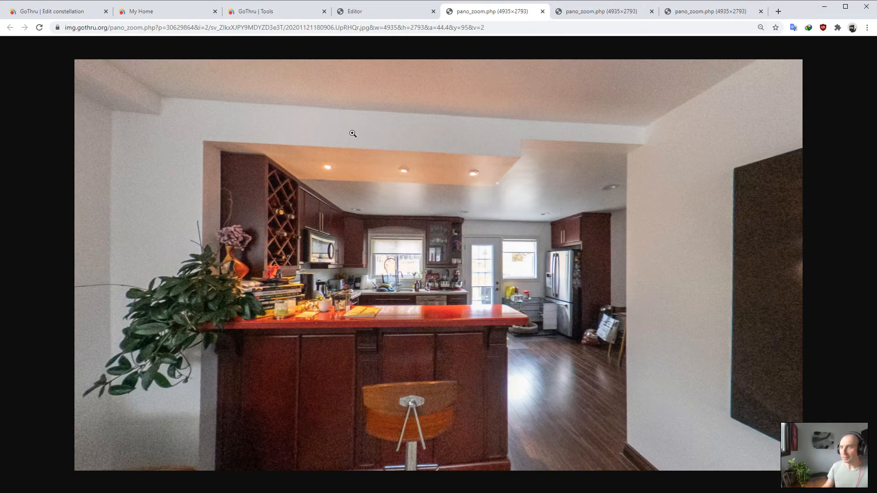
pyautogui.moveTo(348, 134)
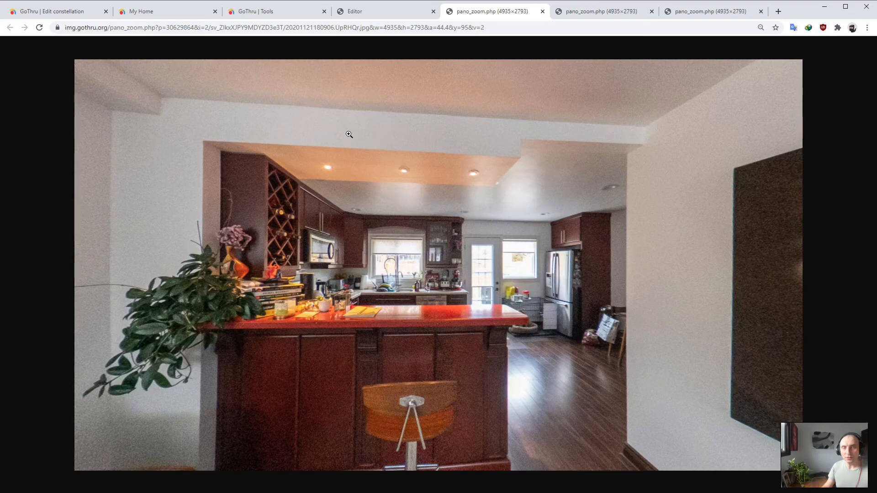